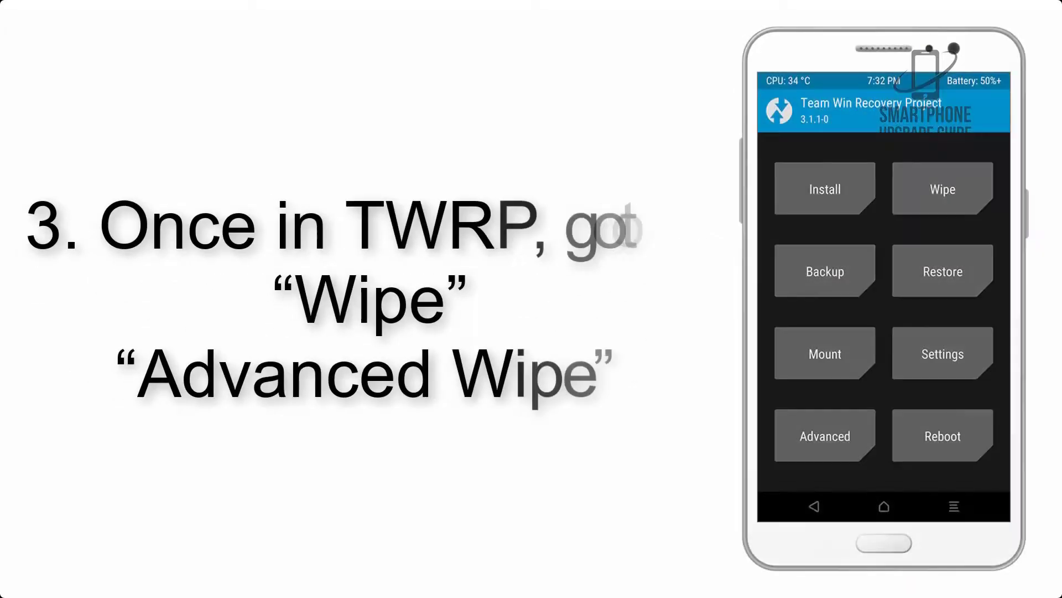
- Go into Wipe and choose Advanced Wipe instead of a plain factory reset
left_click(940, 188)
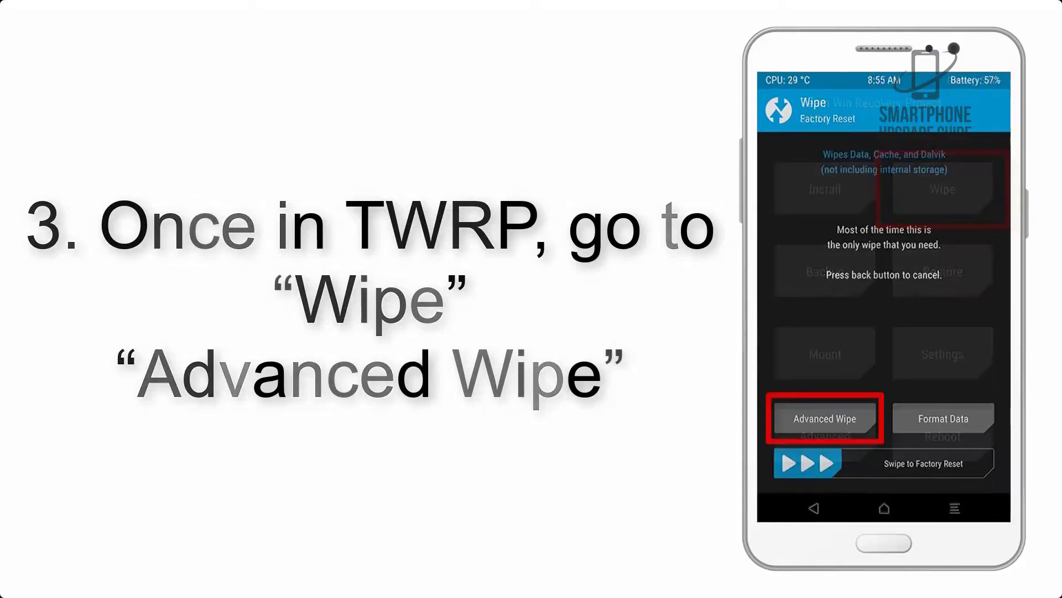
left_click(824, 417)
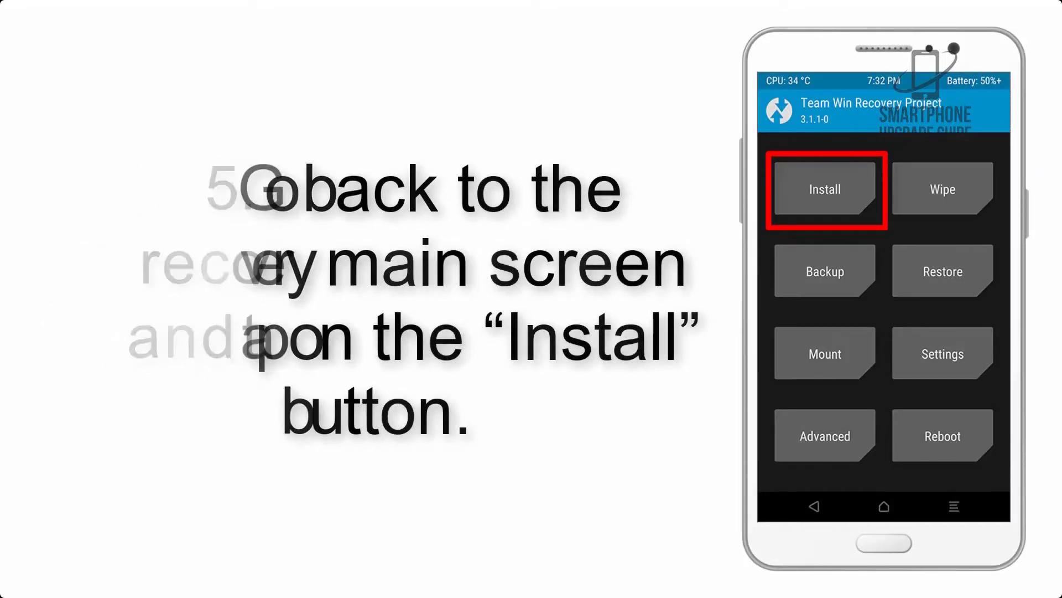
- Start Install to browse for AOSP_ROM.zip in the Download folder
left_click(824, 190)
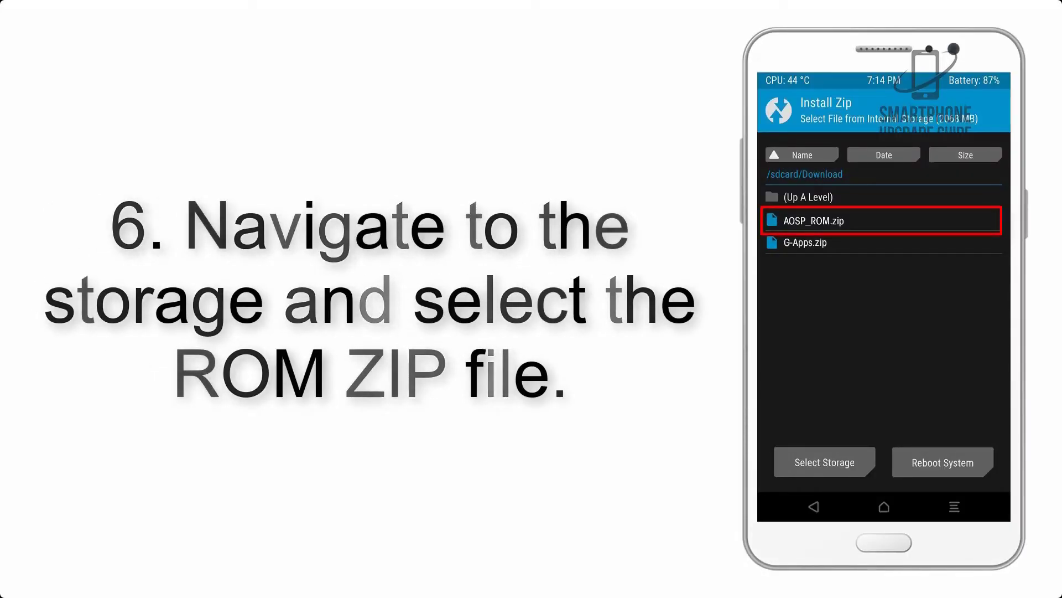